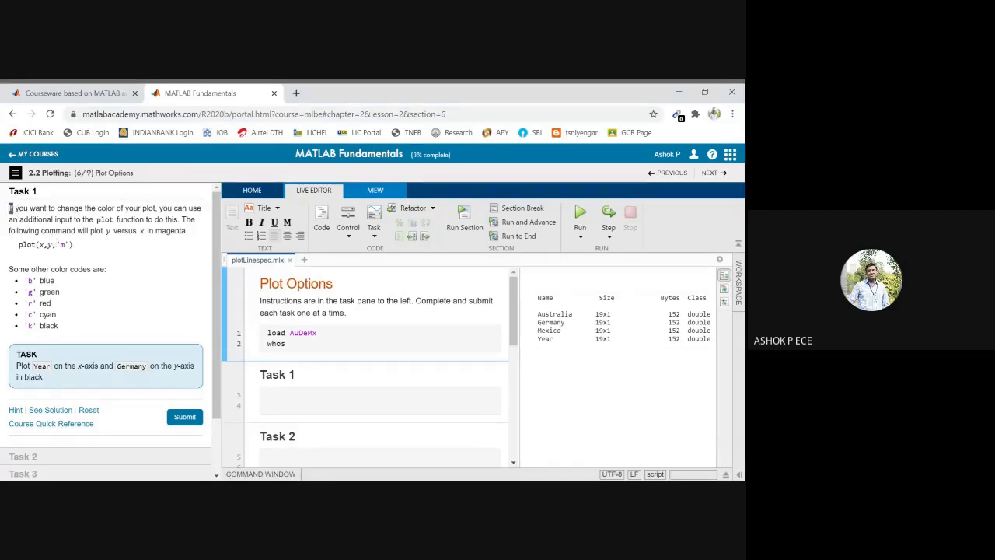
- Enter plot(Year,Germany,'k') in the Task 1 code section of the live script
{"action": "left_click_drag", "start_coordinate": [10, 207], "coordinate": [190, 231]}
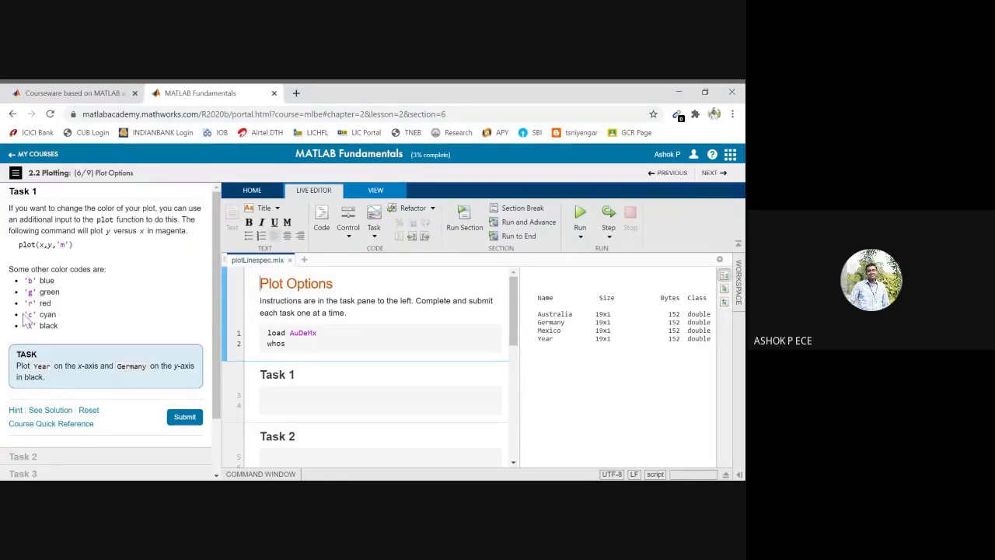
{"action": "mouse_move", "coordinate": [159, 259]}
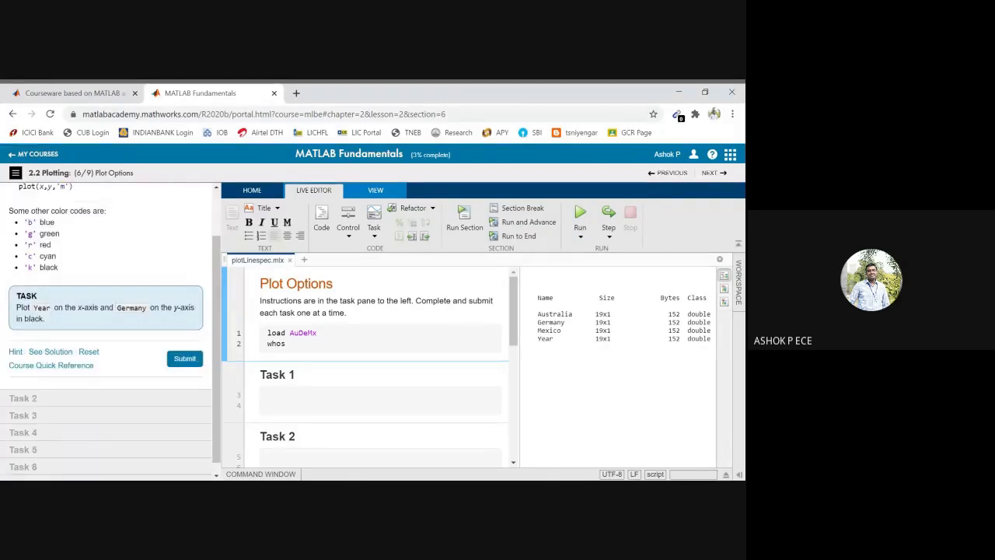
{"action": "type", "text": "plot"}
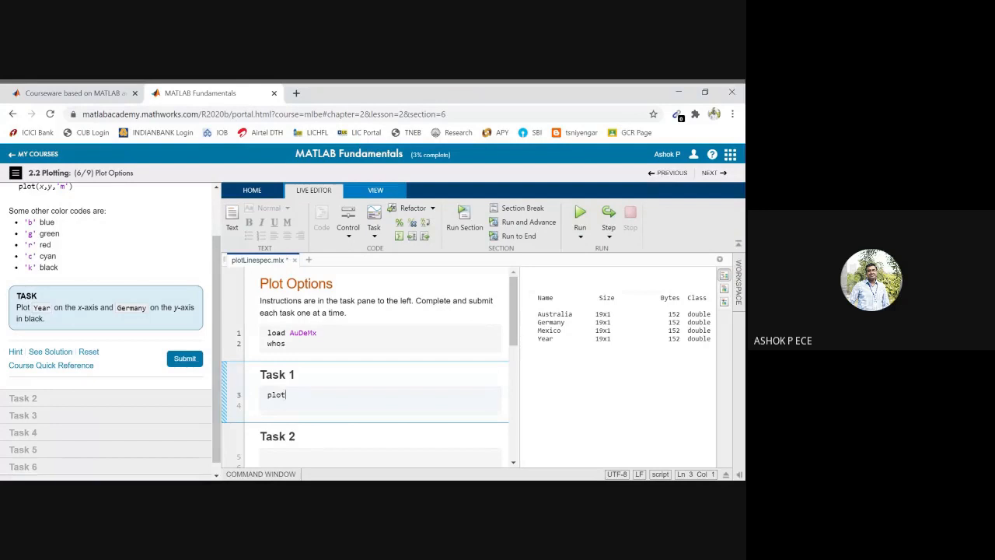
{"action": "type", "text": "(Year,"}
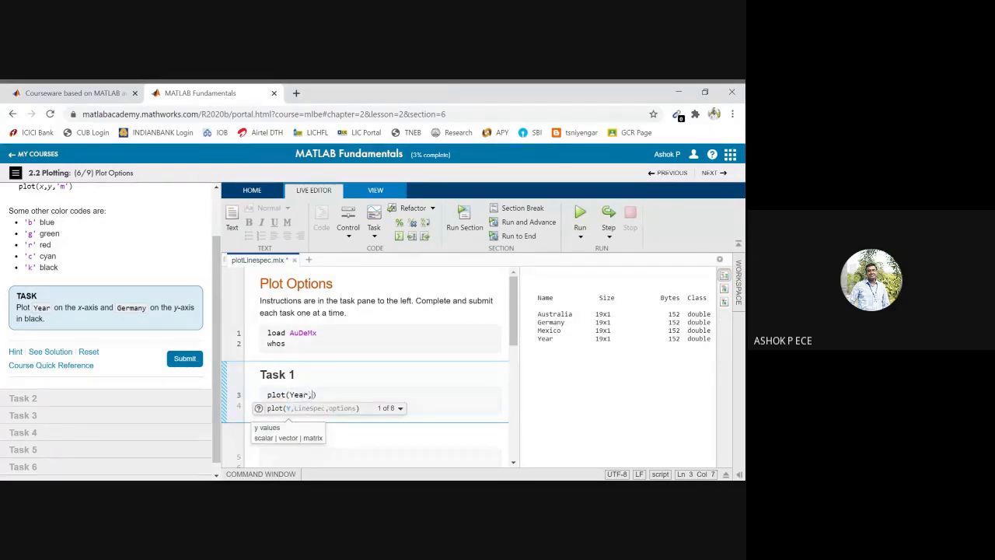
{"action": "type", "text": "Germany,"}
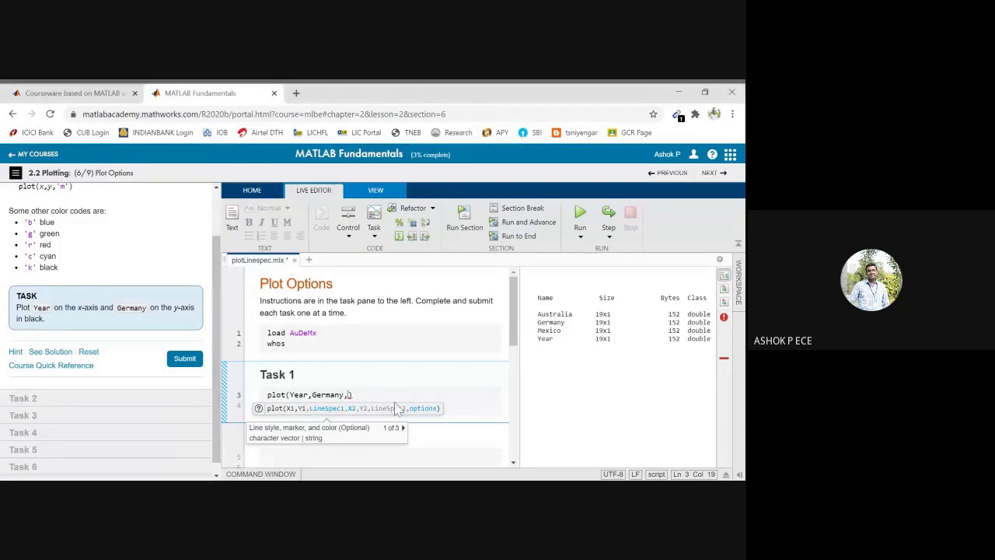
{"action": "type", "text": "'k"}
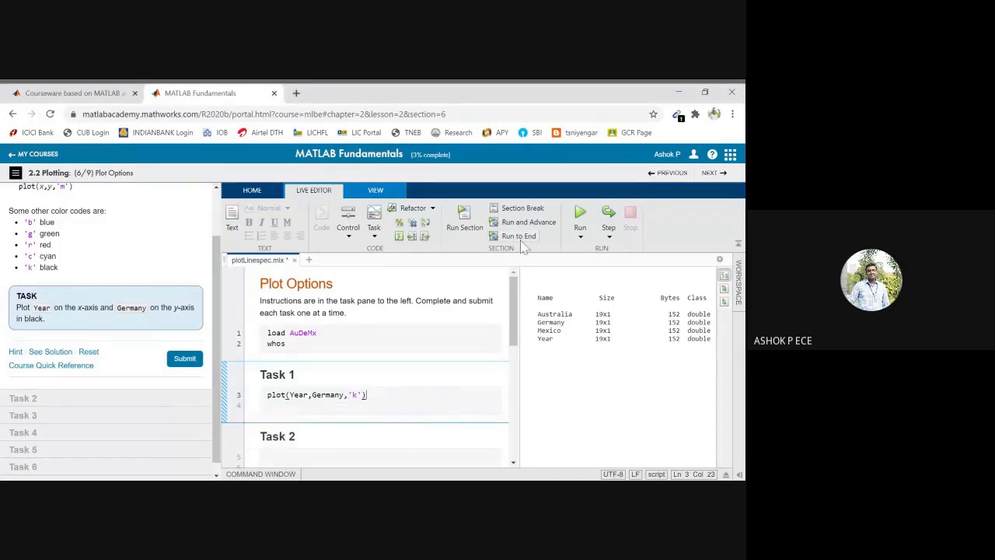
- Run the script to draw the black line plot of Germany against Year, 1990–2010
{"action": "left_click", "coordinate": [580, 214]}
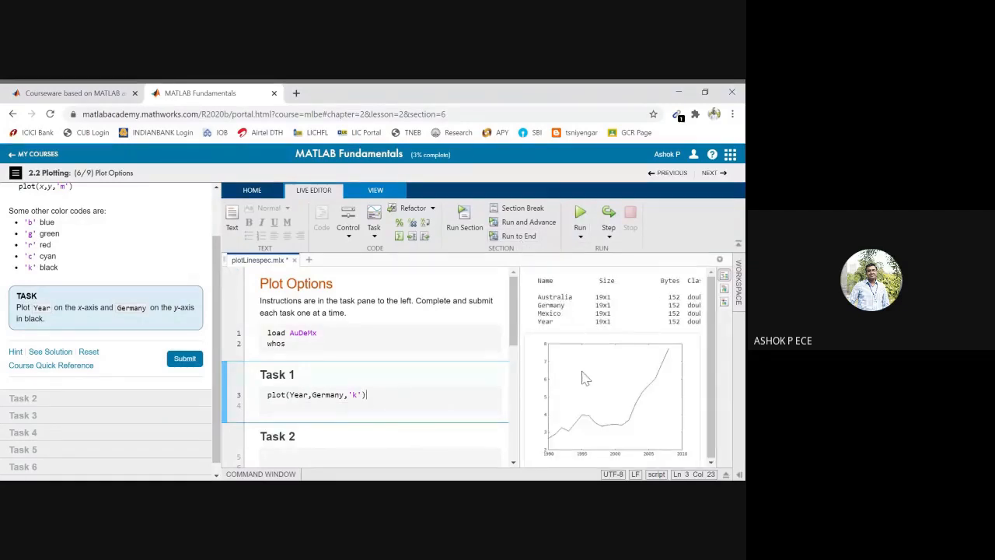
{"action": "mouse_move", "coordinate": [690, 352]}
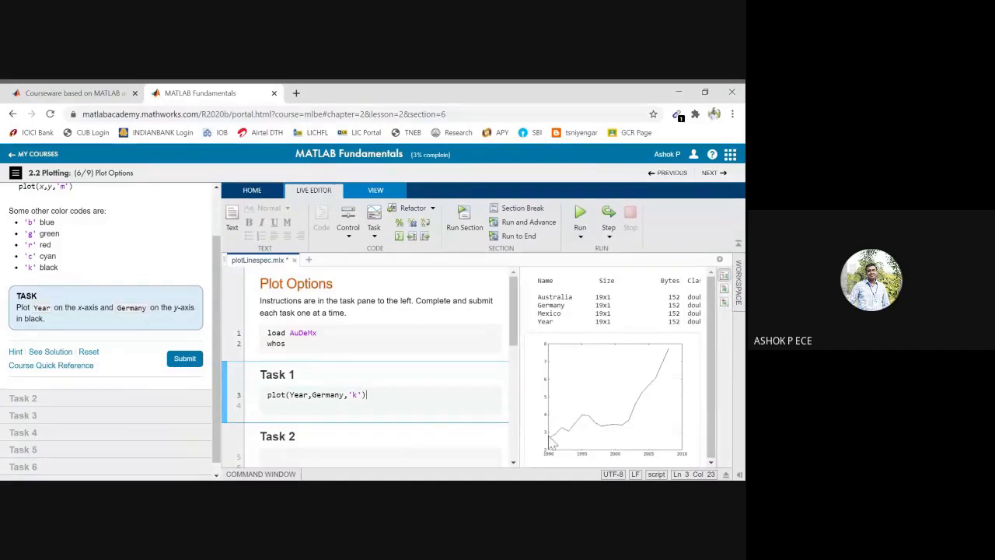
{"action": "mouse_move", "coordinate": [669, 369]}
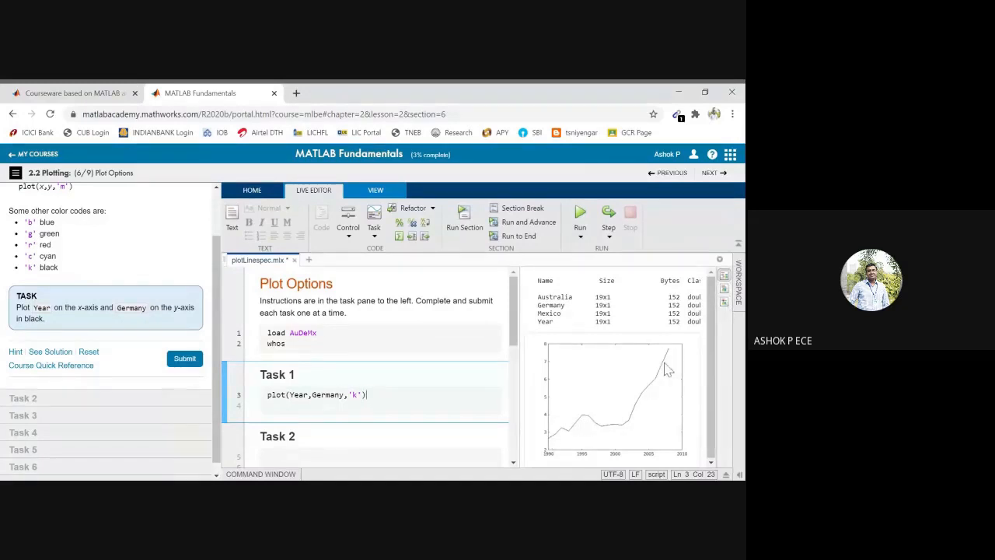
{"action": "mouse_move", "coordinate": [626, 436]}
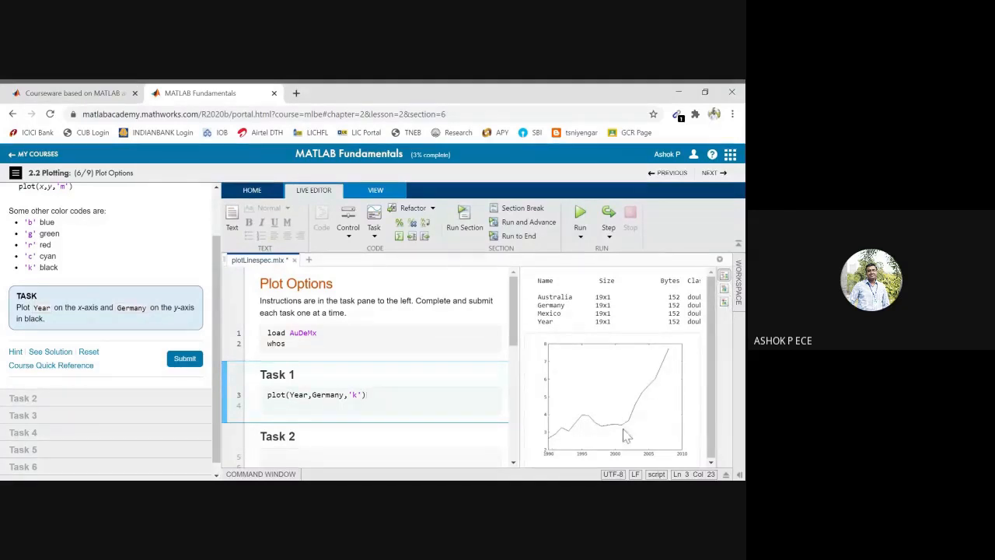
{"action": "mouse_move", "coordinate": [559, 445]}
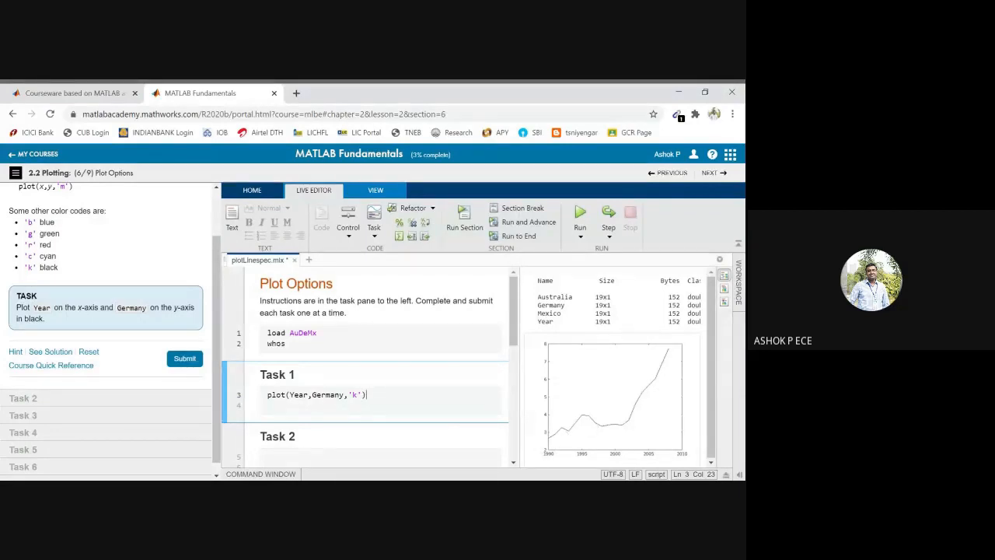
- Rerun the Task 1 code with the 'k' color code and submit it for checking
{"action": "key", "text": "Backspace"}
{"action": "type", "text": "b"}
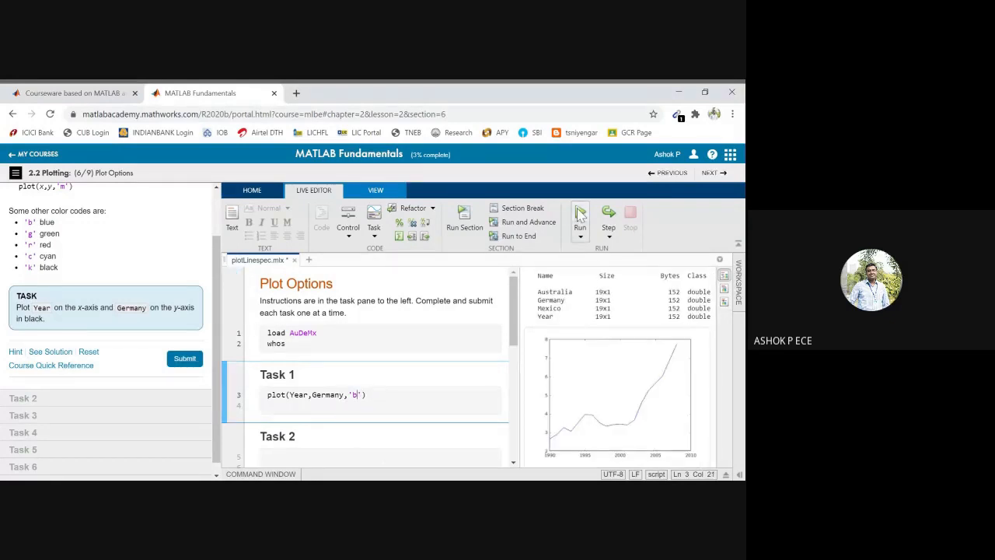
{"action": "left_click", "coordinate": [579, 214]}
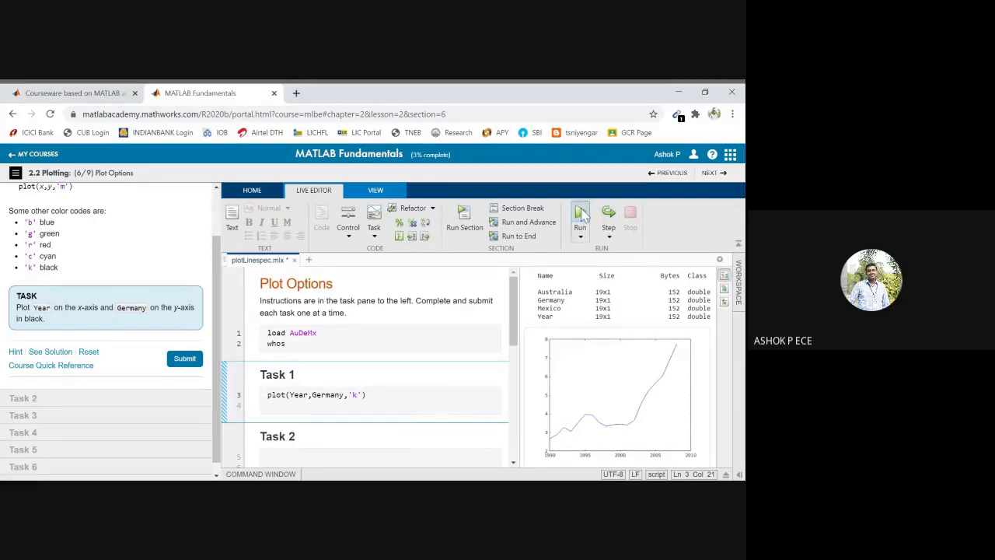
{"action": "left_click", "coordinate": [184, 359]}
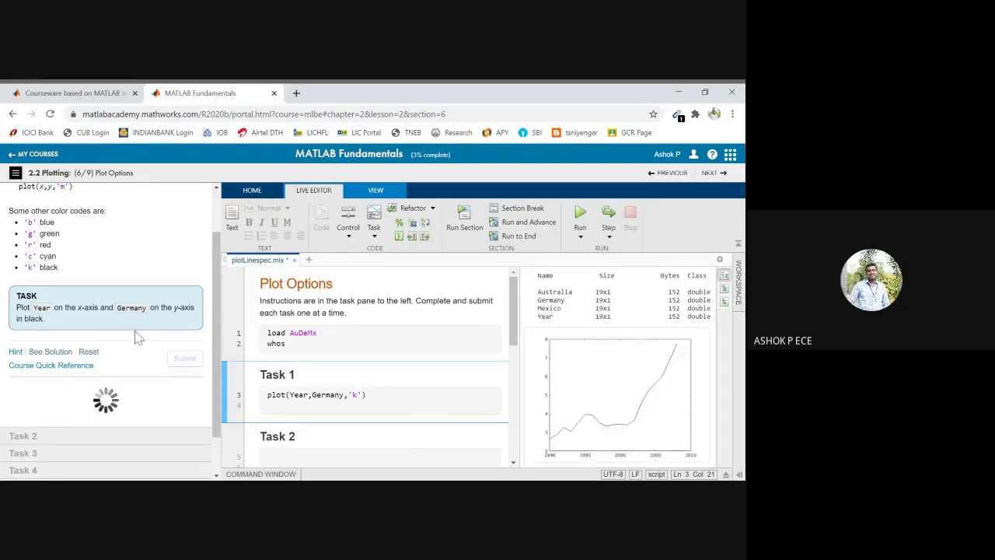
{"action": "left_click", "coordinate": [185, 358]}
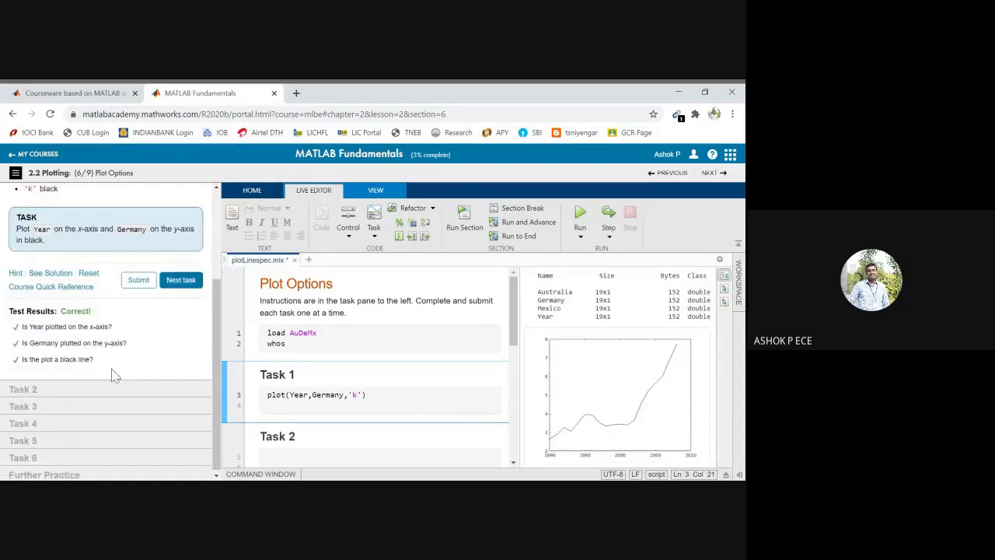